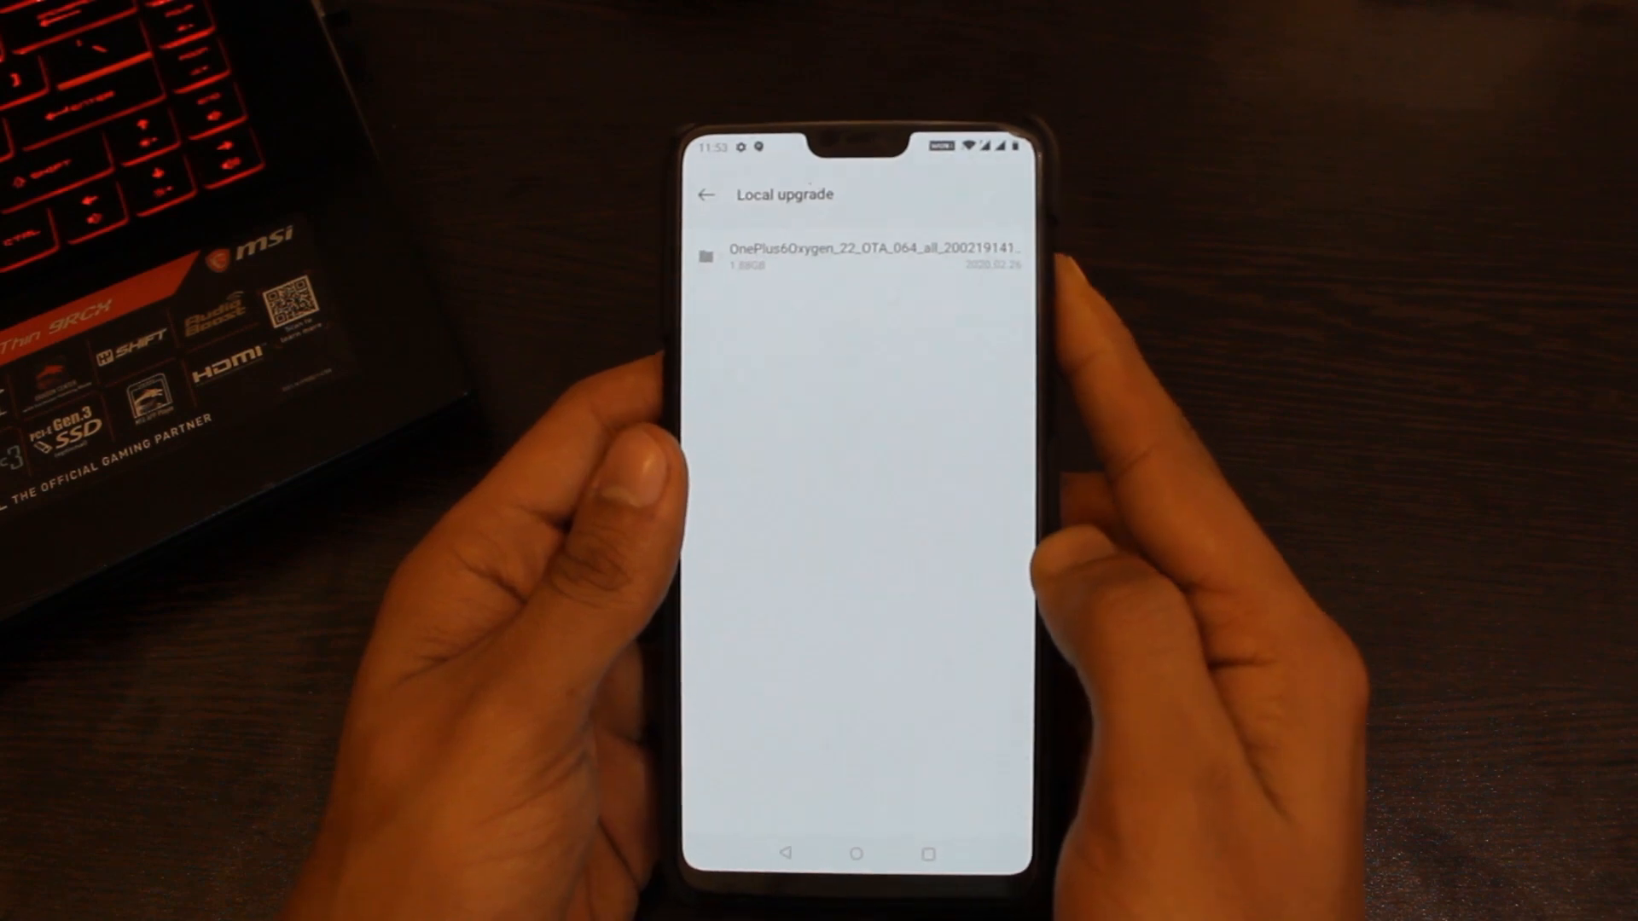
Install the OnePlus6Oxygen OTA zip from Local upgrade and reboot into Settings
{"action": "left_click", "coordinate": [857, 256]}
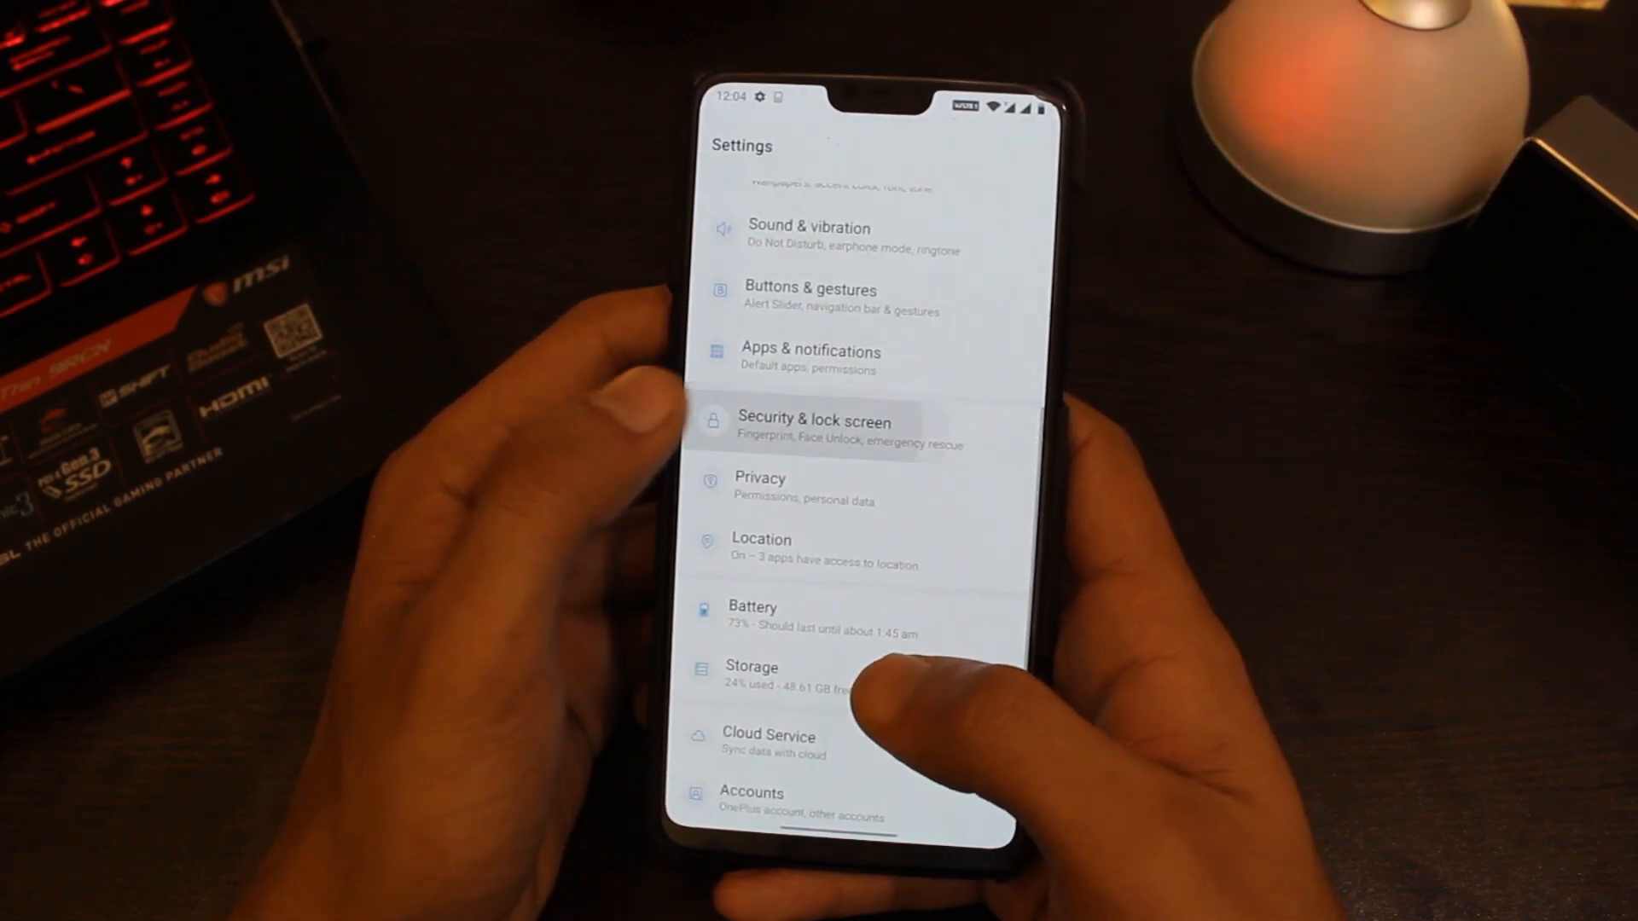
Go to the Wi-Fi & Internet page from the top of Settings
{"action": "left_click", "coordinate": [814, 428]}
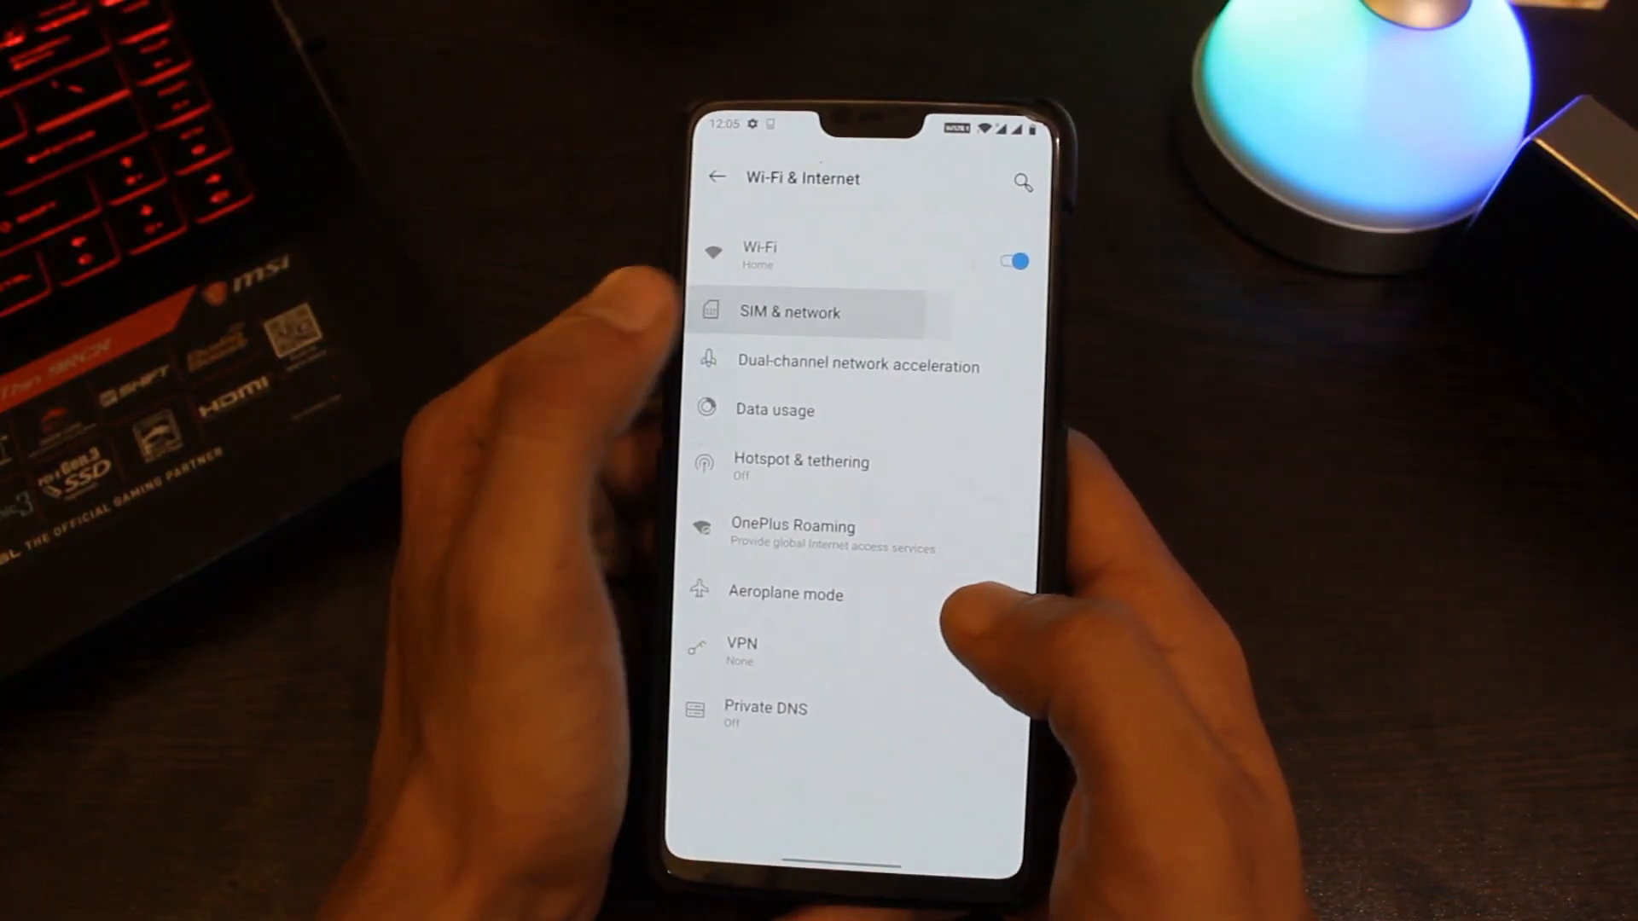
Check Wi-Fi Calling under SIM & network, then let Phone access media and files
{"action": "left_click", "coordinate": [788, 312]}
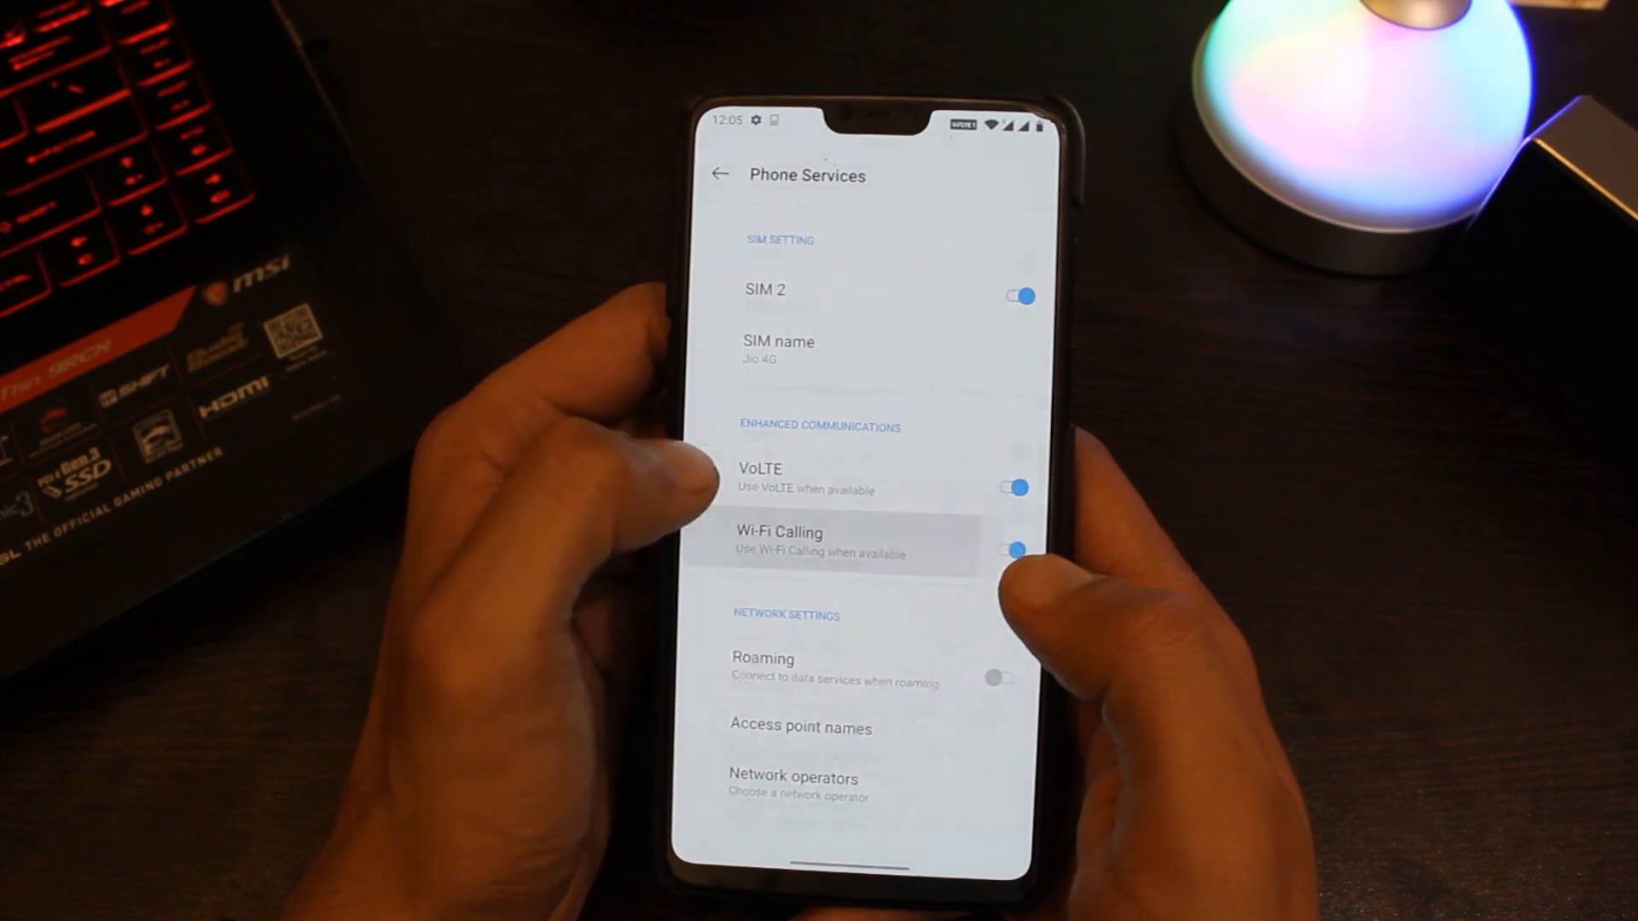
{"action": "left_click", "coordinate": [1019, 550]}
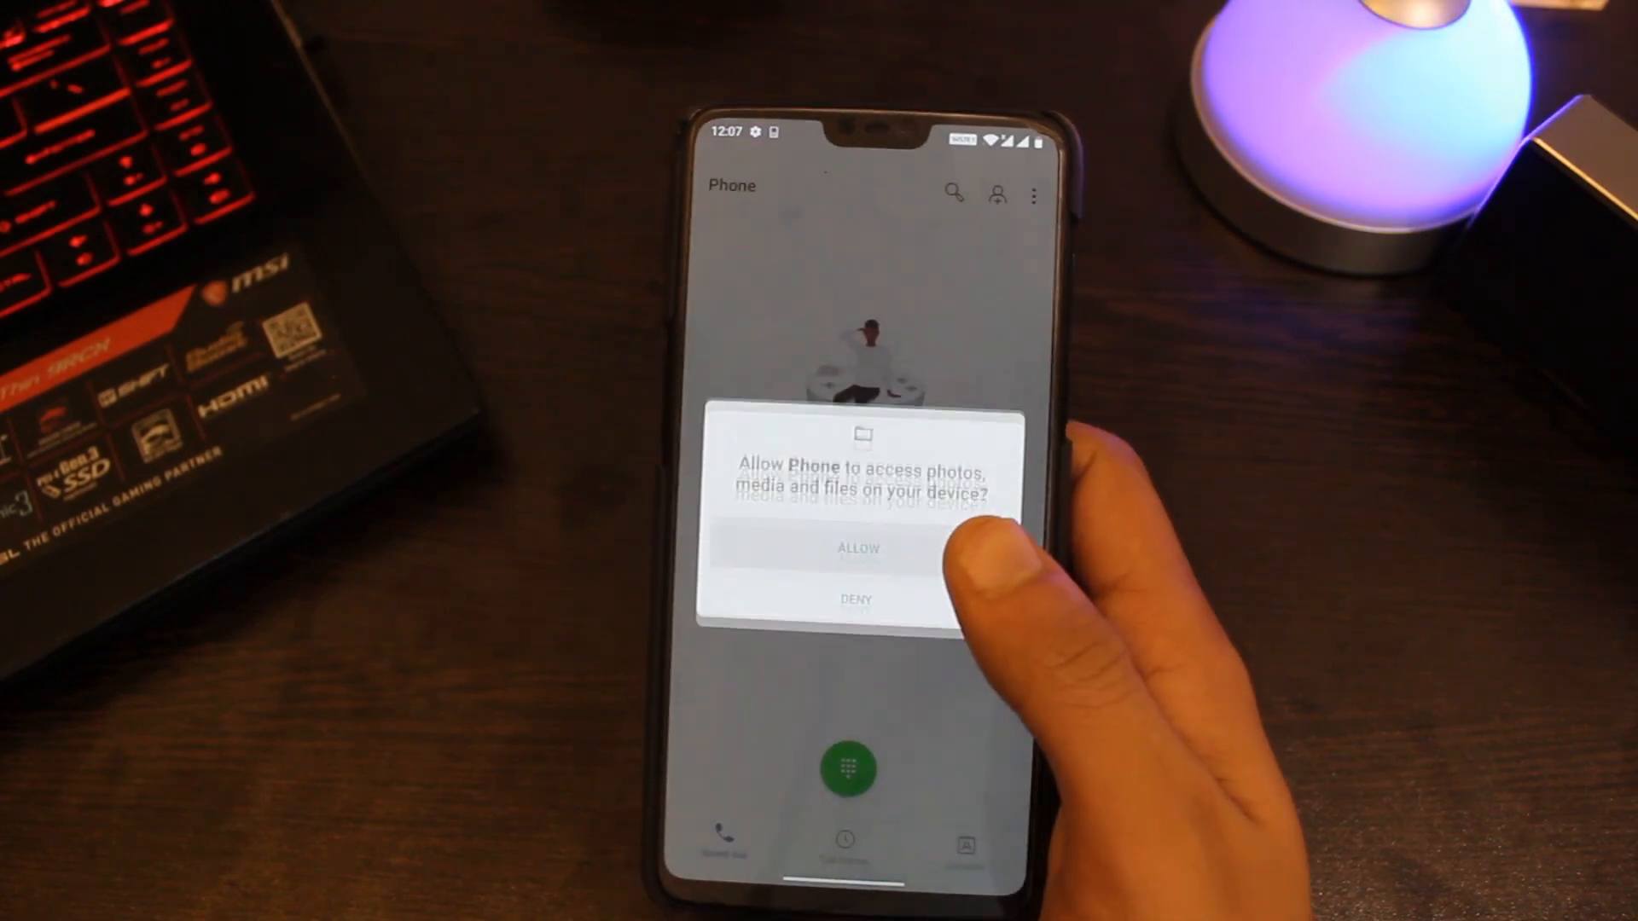
{"action": "left_click", "coordinate": [855, 548]}
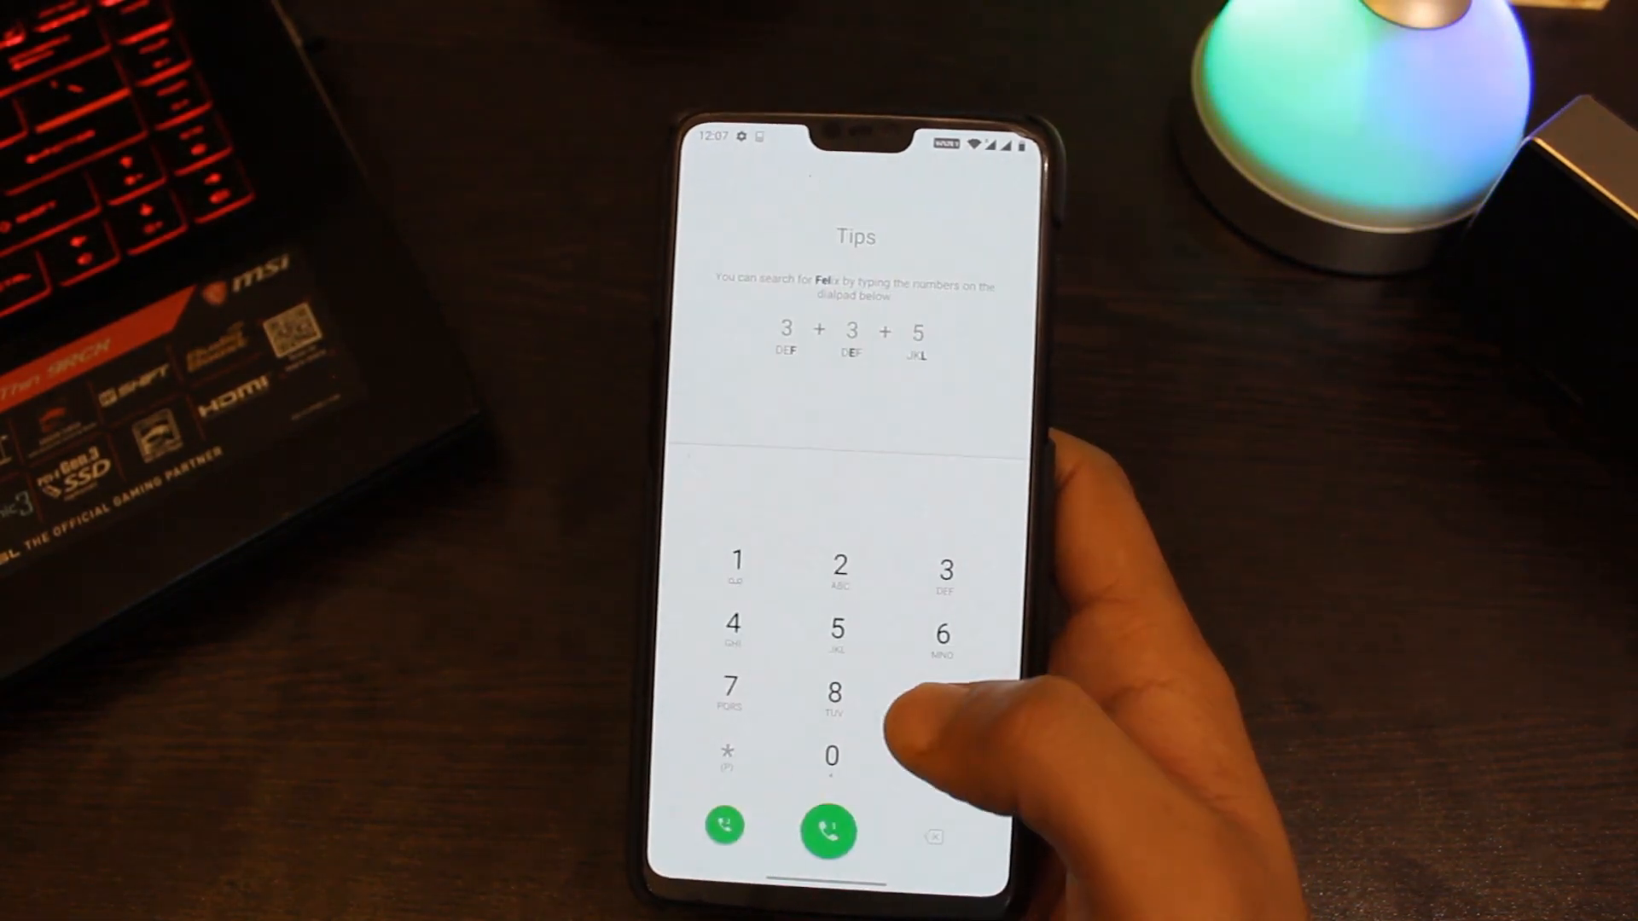